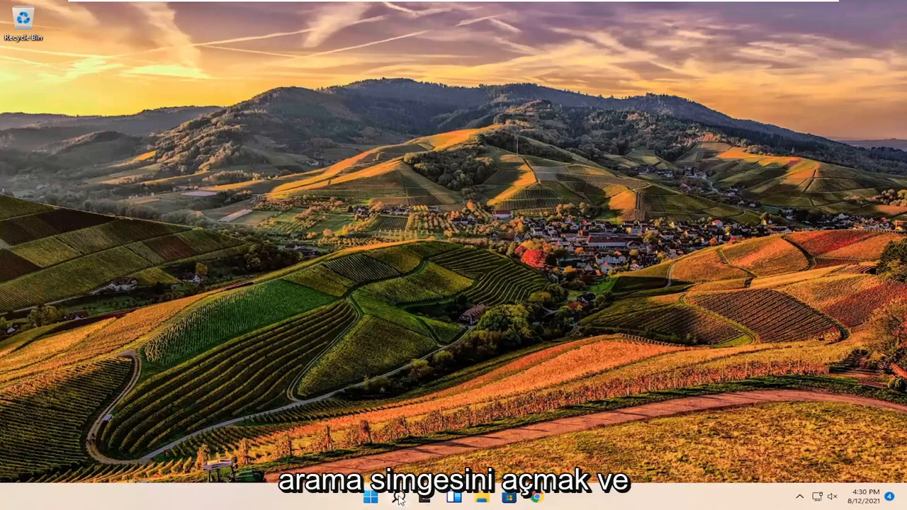
Step: Search for 'stick' from Start and launch the Sticky Notes app
type("stick")
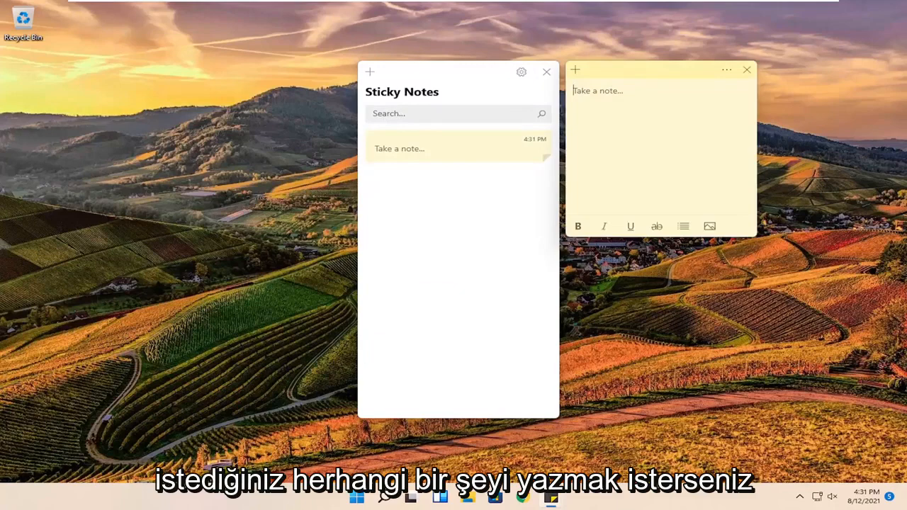
Step: Write 'Type' in the first note and create a second, empty note
type("Type")
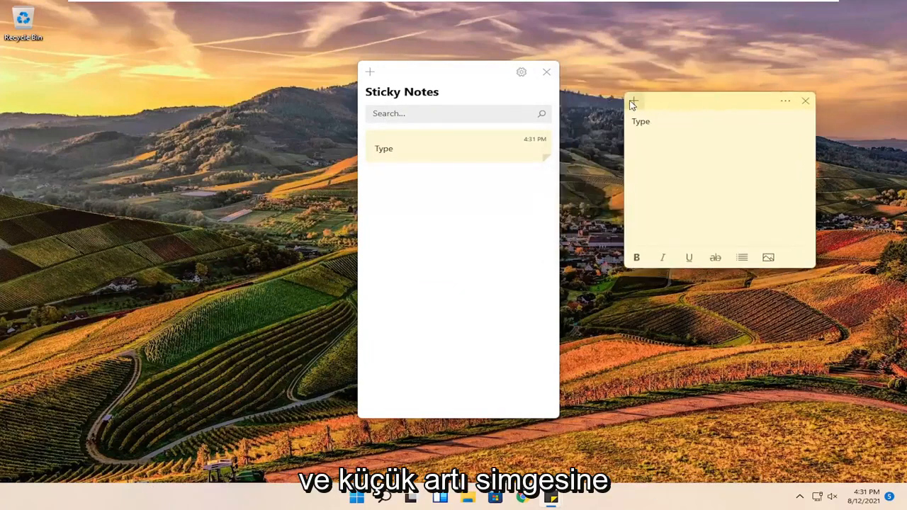
left_click(631, 101)
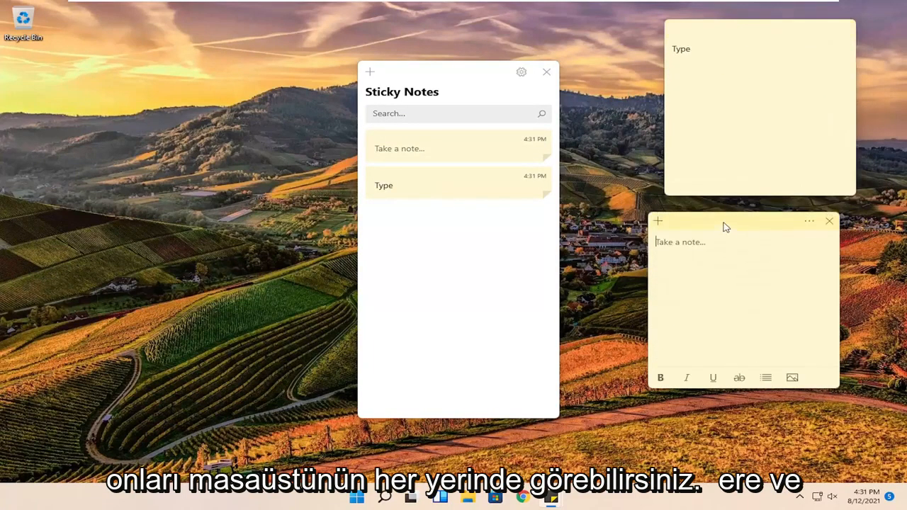
Step: Resize the empty second note larger by dragging its edge
left_click_drag(725, 221, 748, 227)
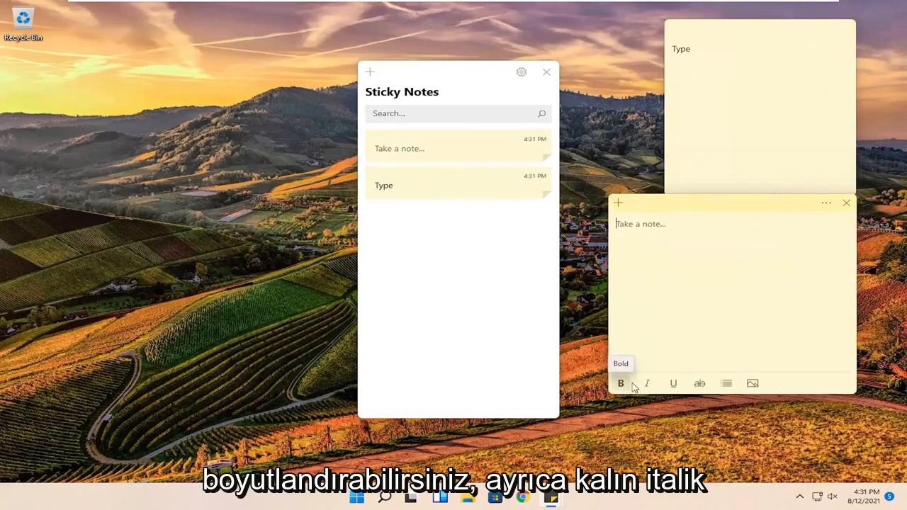
mouse_move(700, 383)
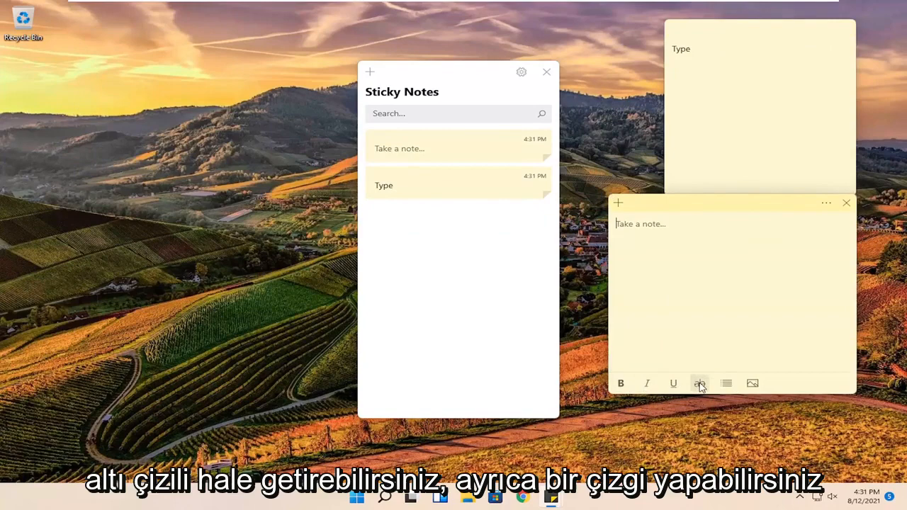
mouse_move(725, 382)
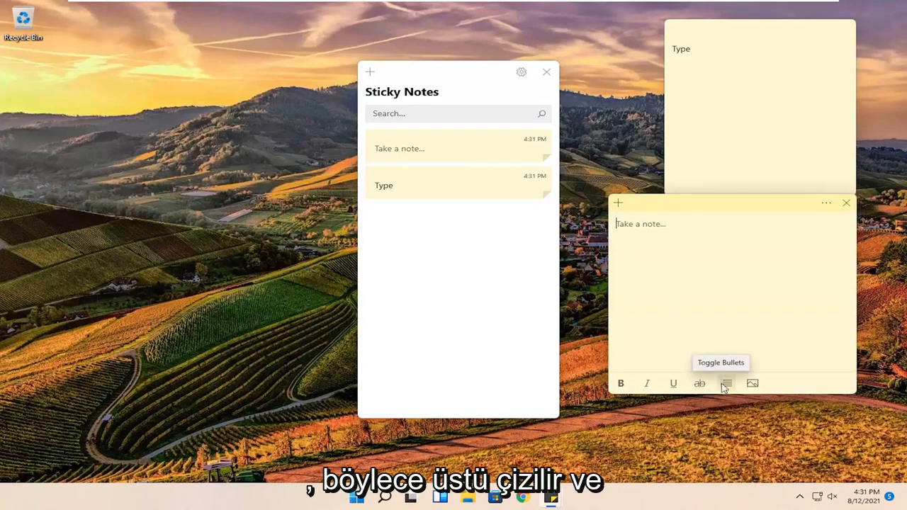
mouse_move(753, 382)
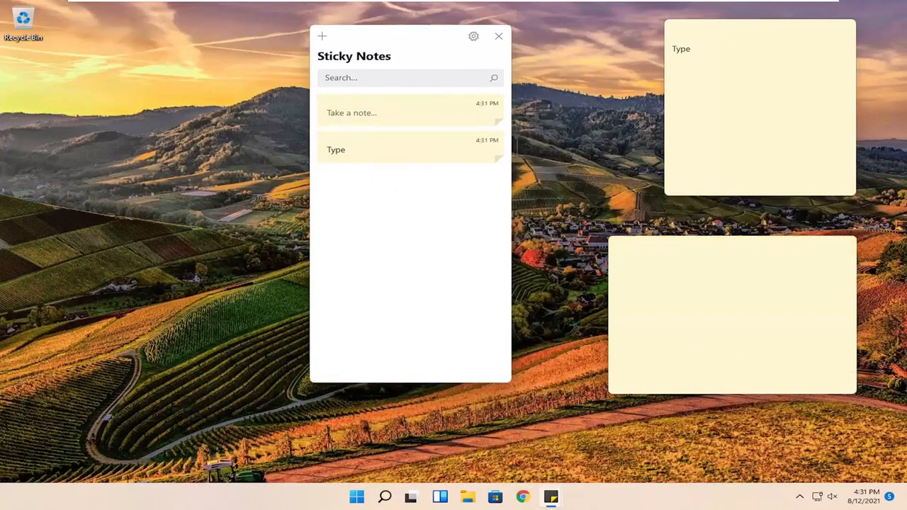
Step: Change the empty second note's colour to pink from its ... menu
left_click(843, 241)
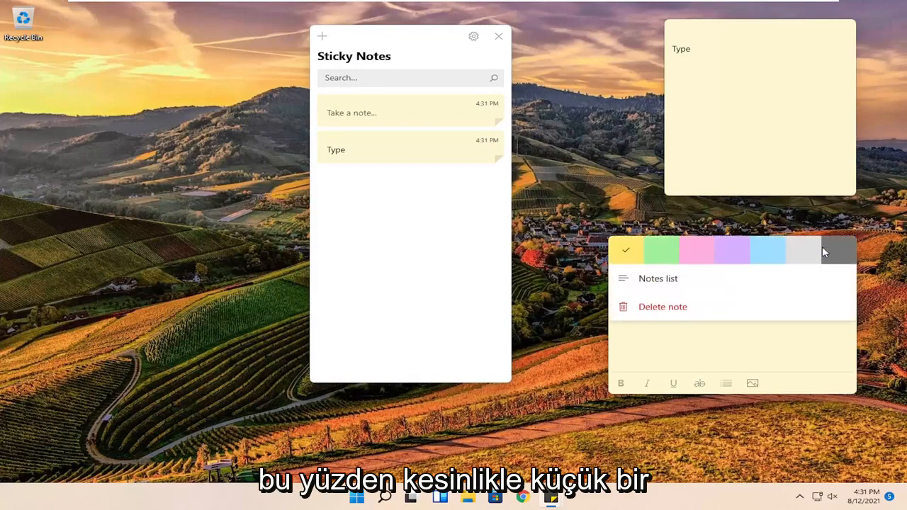
left_click(696, 250)
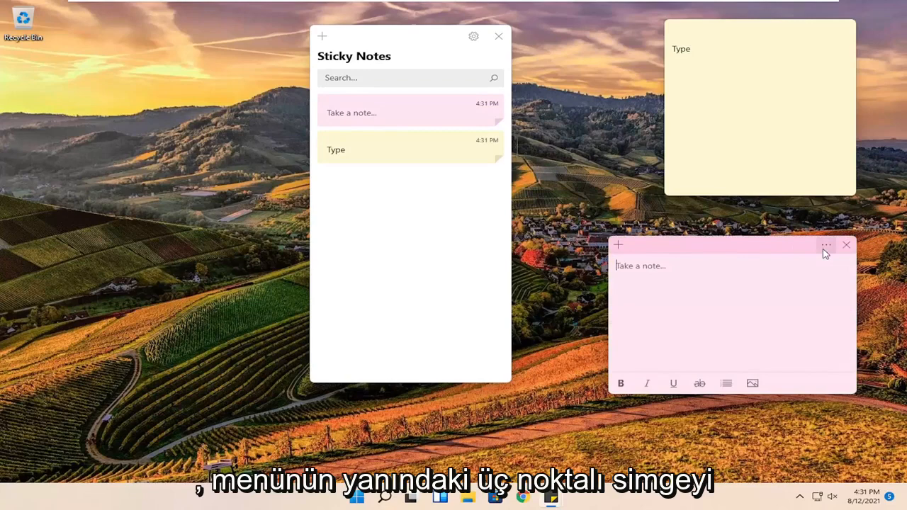
mouse_move(826, 245)
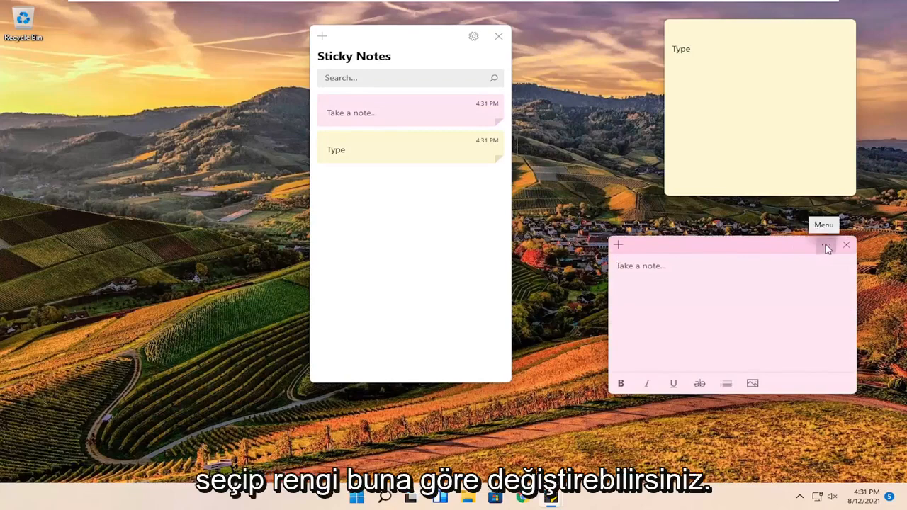
left_click(827, 245)
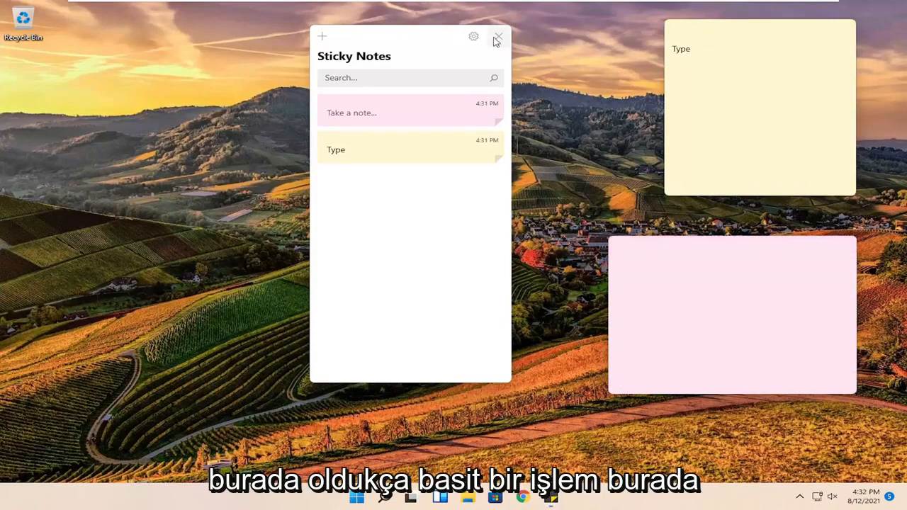
Step: In Settings, try the Dark theme, then set Color back to Use my Windows mode
left_click(473, 37)
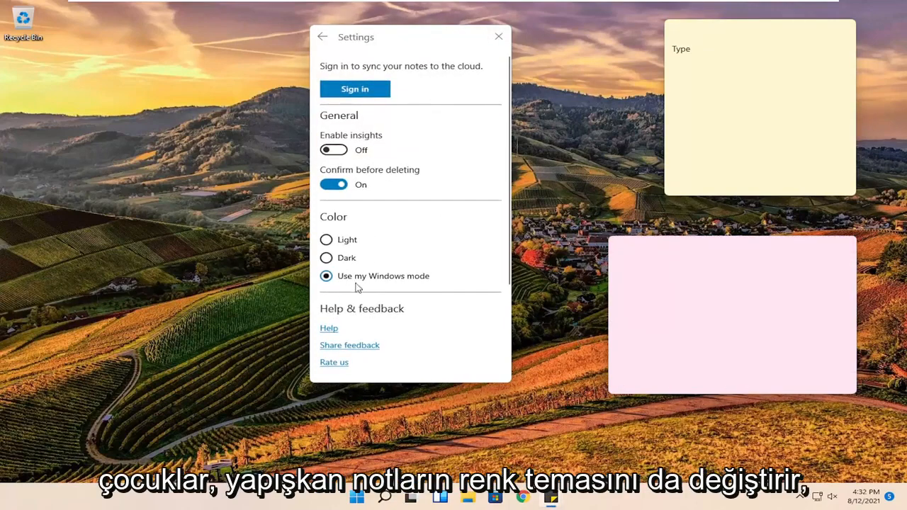
left_click(326, 258)
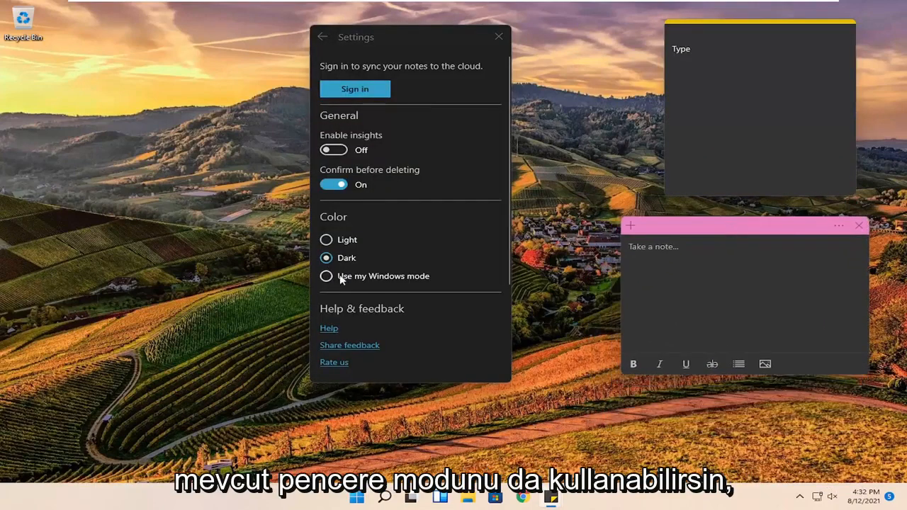
left_click(325, 275)
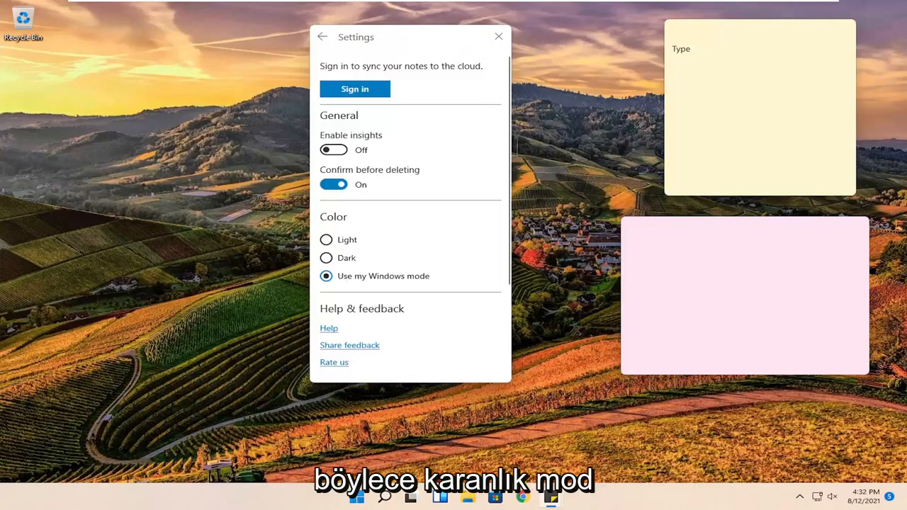
mouse_move(759, 232)
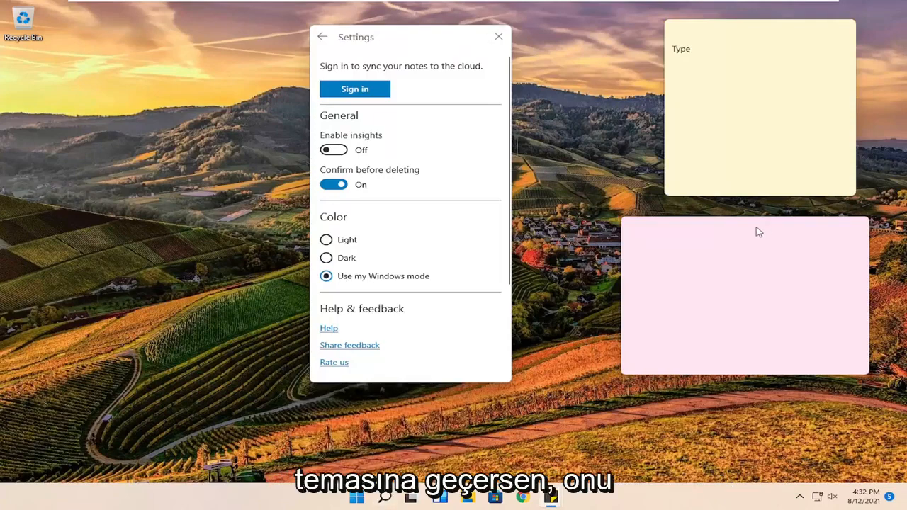
mouse_move(536, 169)
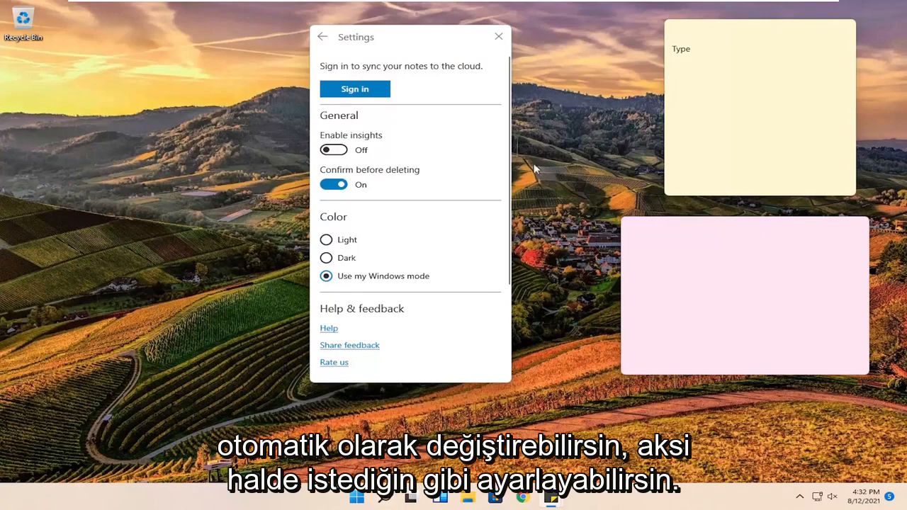